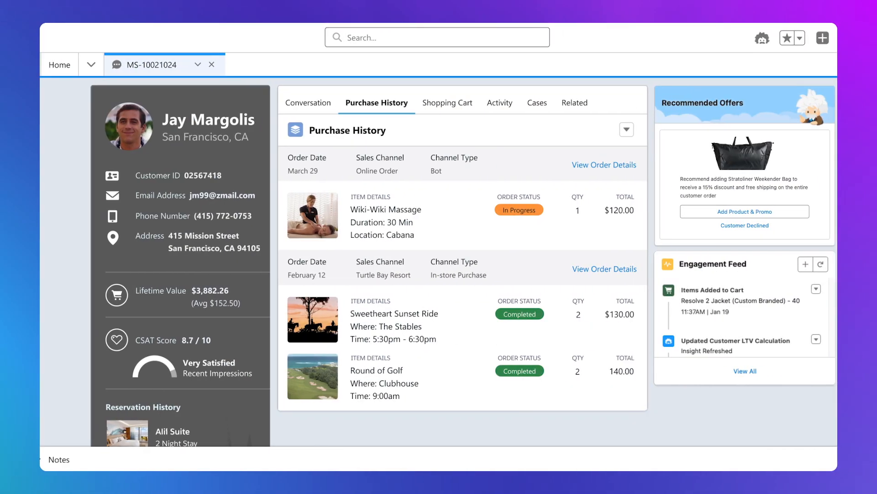
Step: Show the night-snorkeling chat with Einstein's suggested service reply in the Service Console
left_click(307, 102)
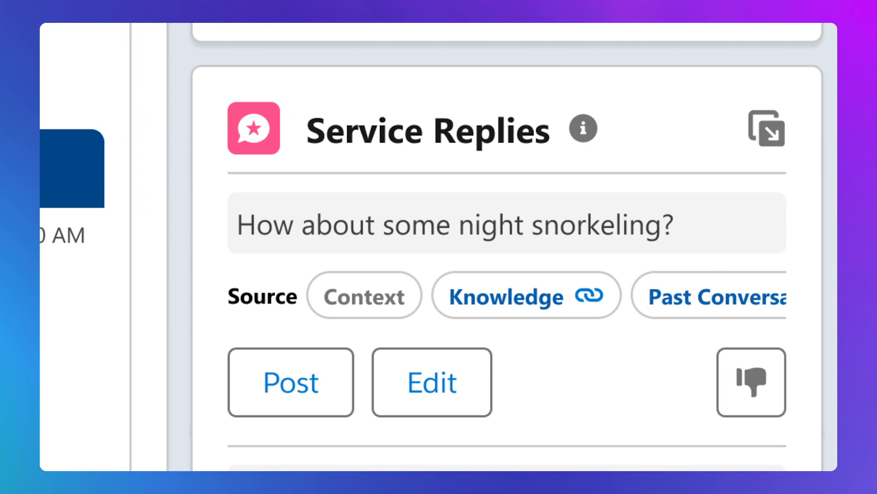
left_click(291, 382)
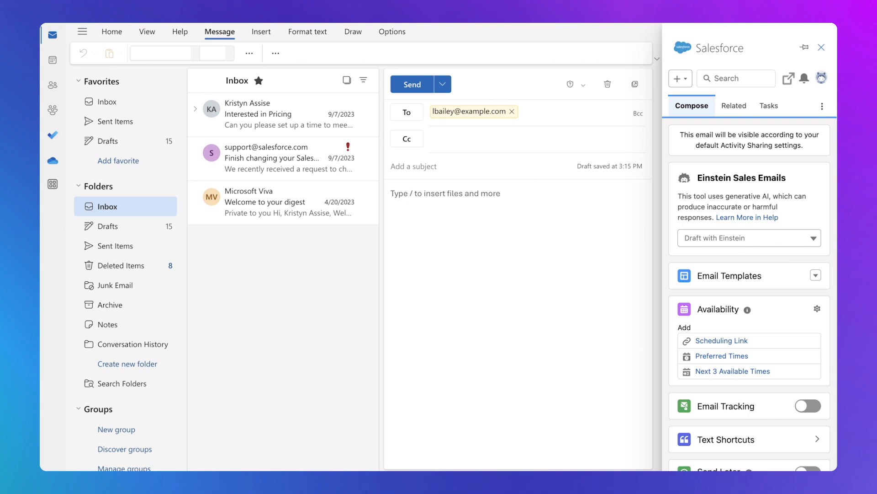
mouse_move(722, 247)
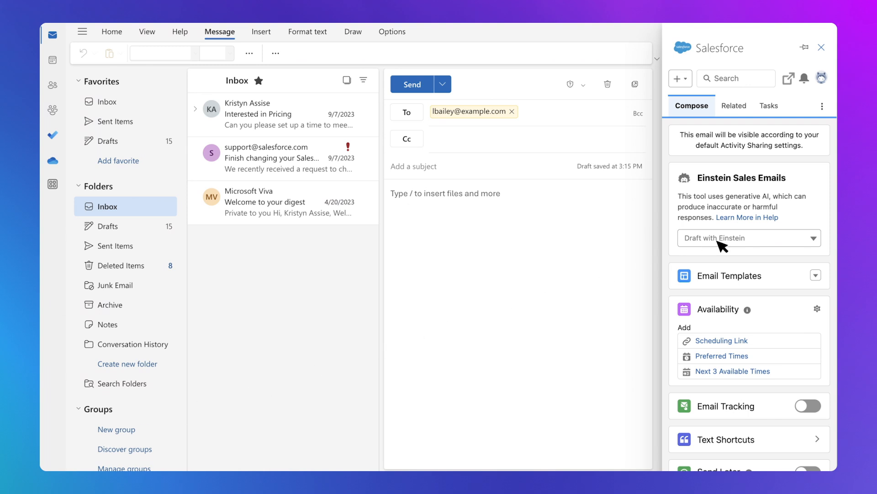
Step: Have Einstein draft the Optimizer meeting-request email to Omega, Inc. in the Outlook draft
left_click(746, 238)
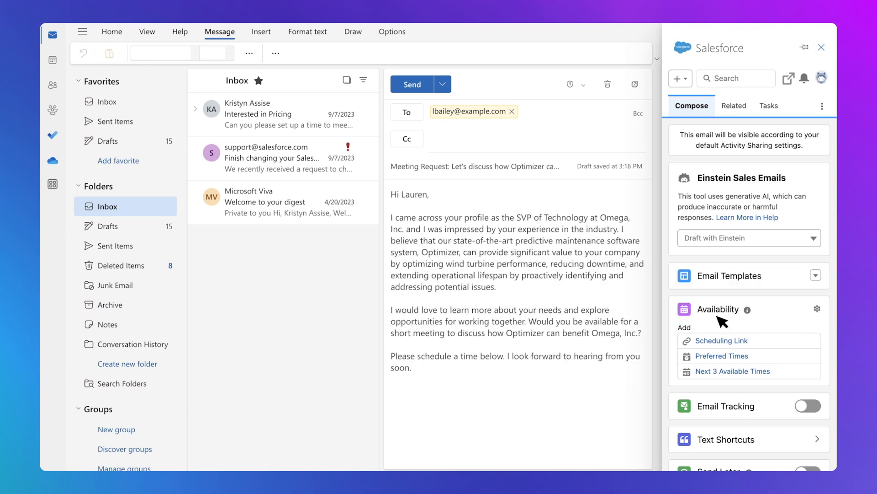
left_click(722, 340)
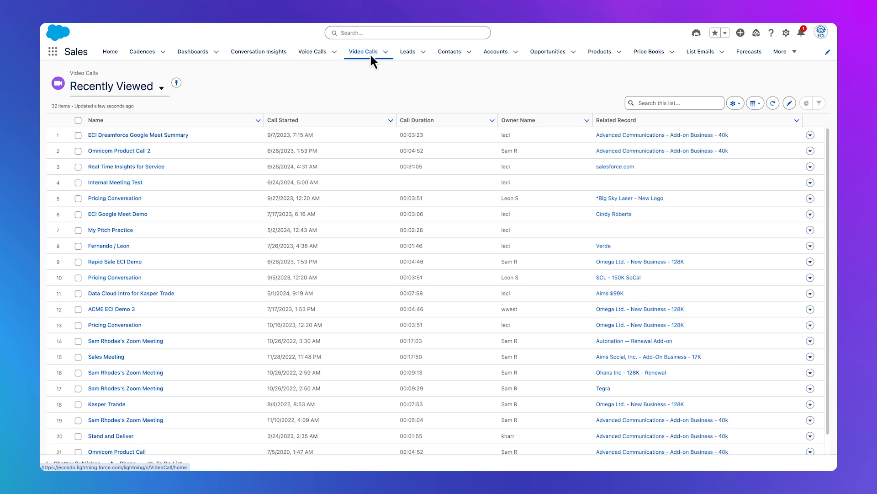
mouse_move(358, 67)
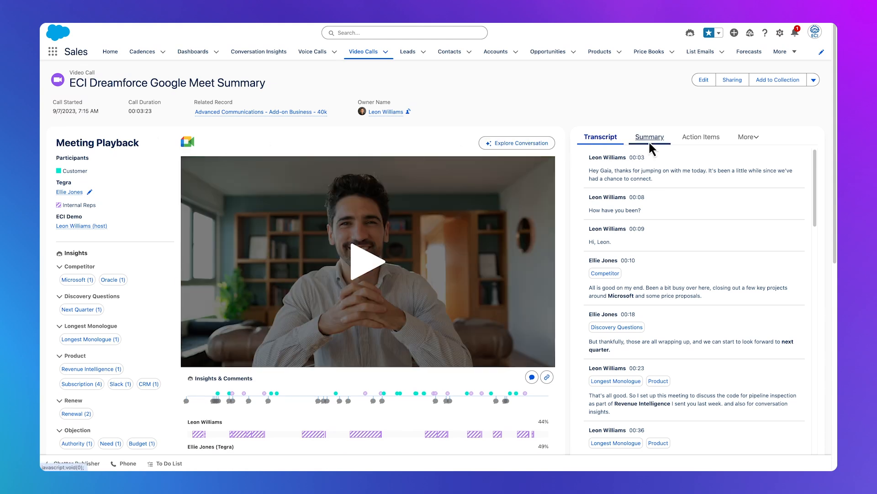
Step: View Einstein's call summary, then return to the transcript and scroll through it
left_click(649, 136)
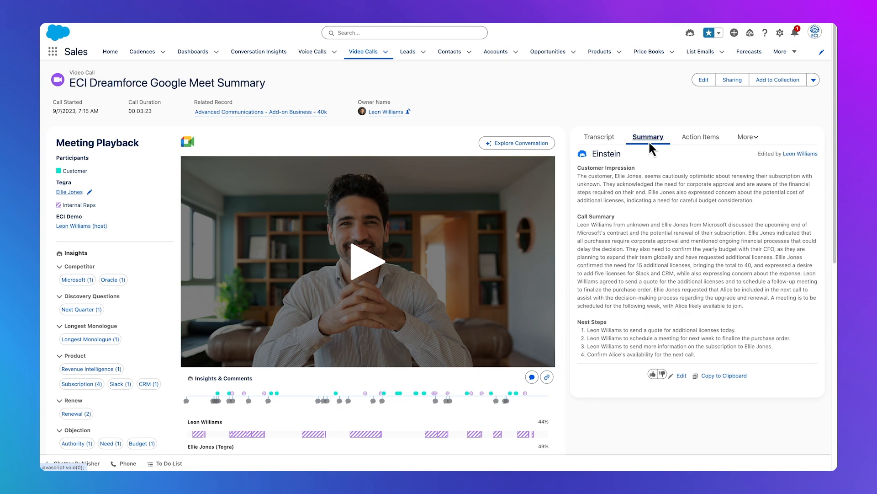
left_click(599, 136)
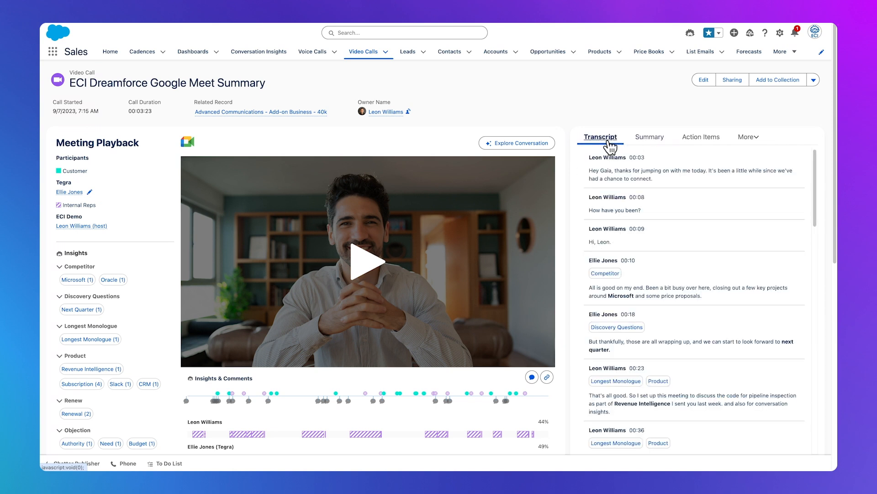
mouse_move(812, 174)
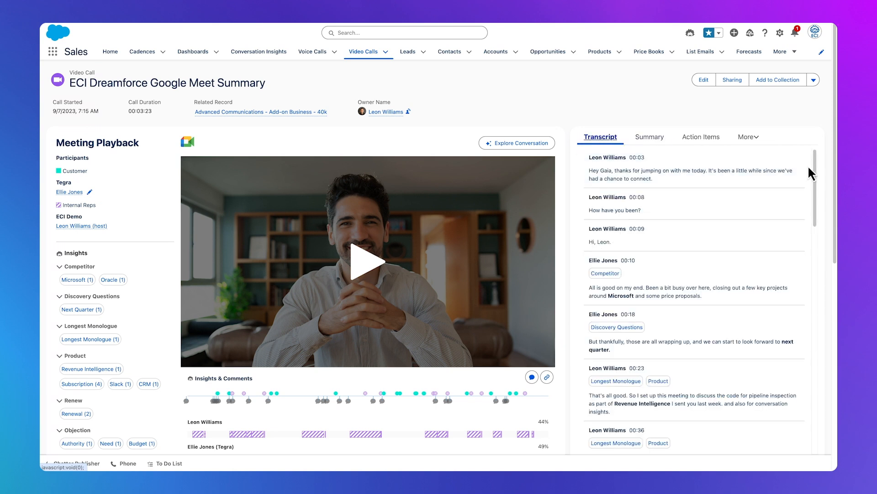
scroll("down", 3)
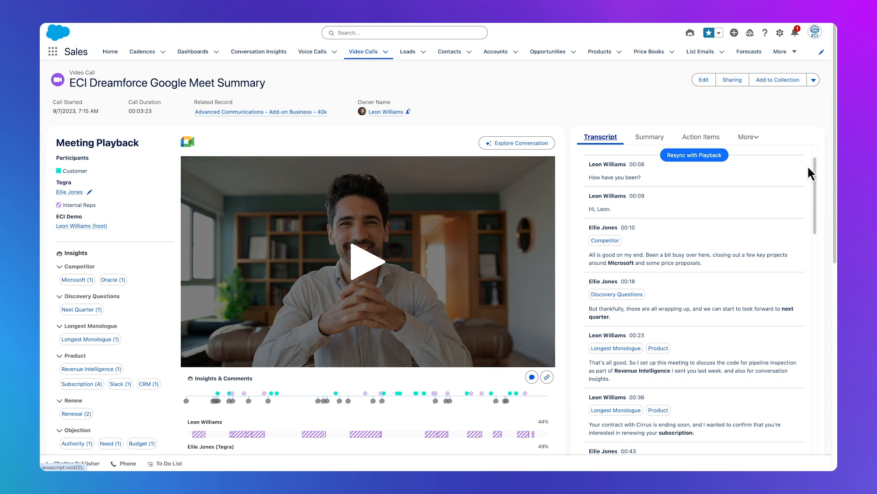
scroll("up", 3)
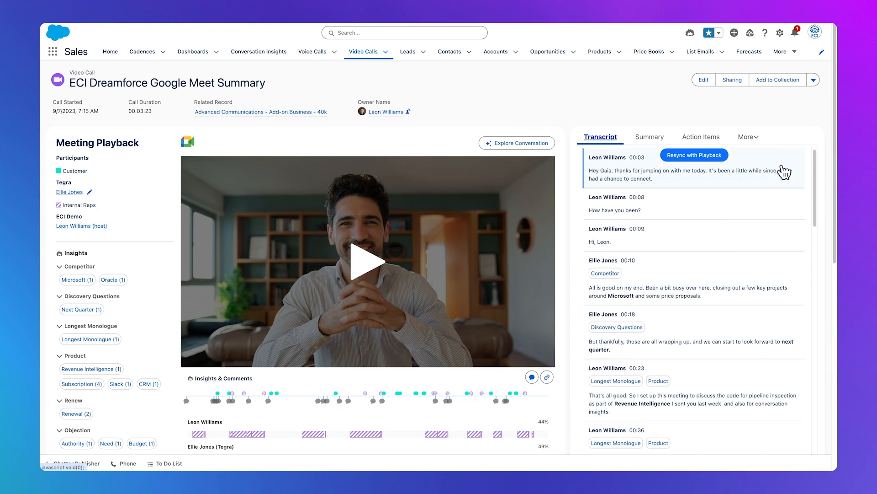
left_click(517, 143)
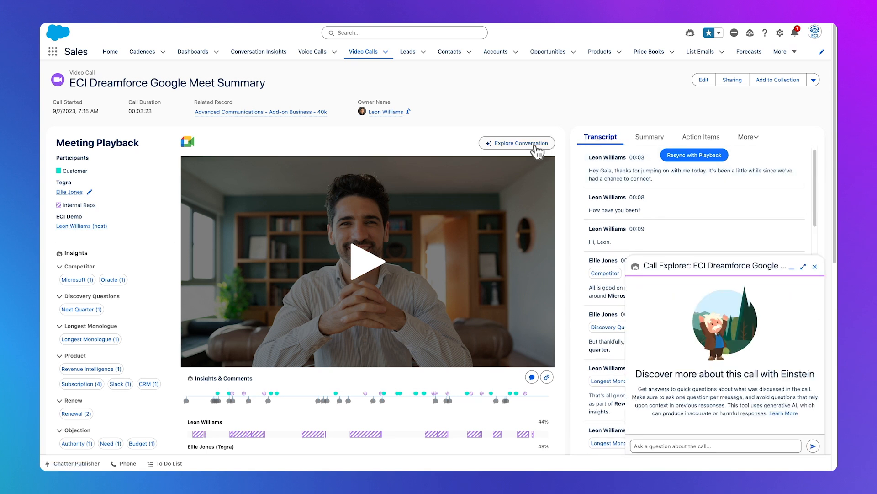
left_click(715, 445)
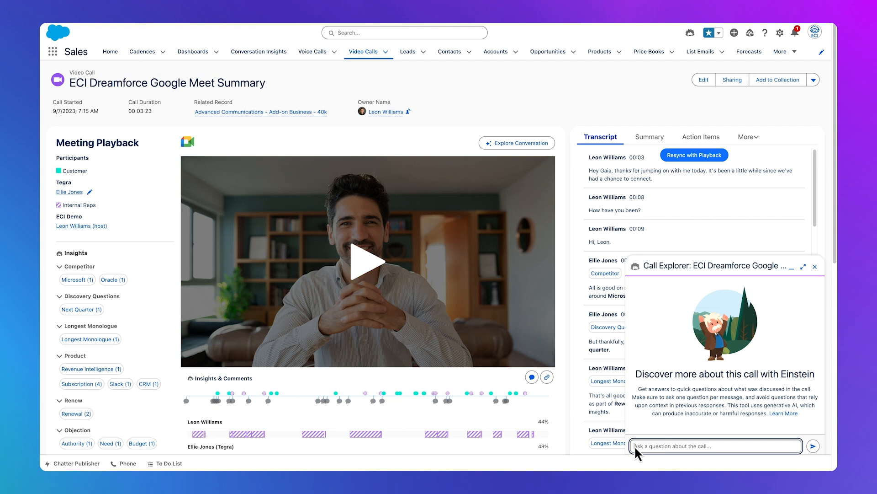
type("When will the deal close?")
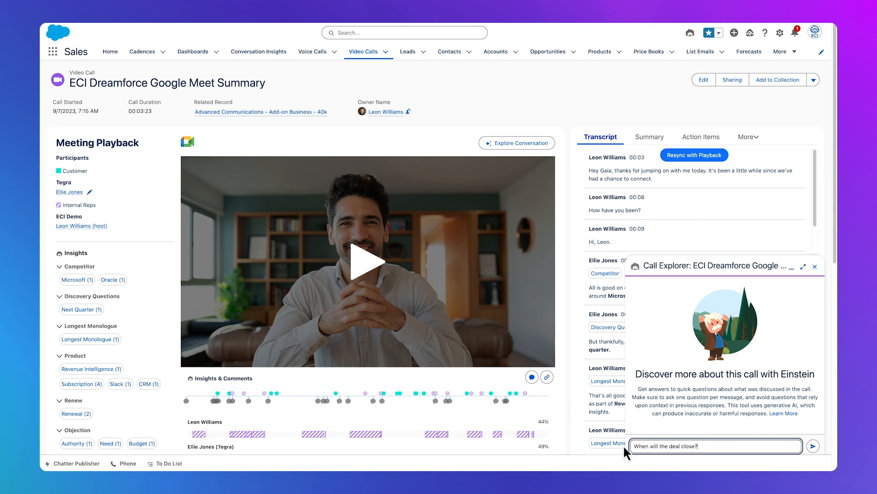
left_click(813, 445)
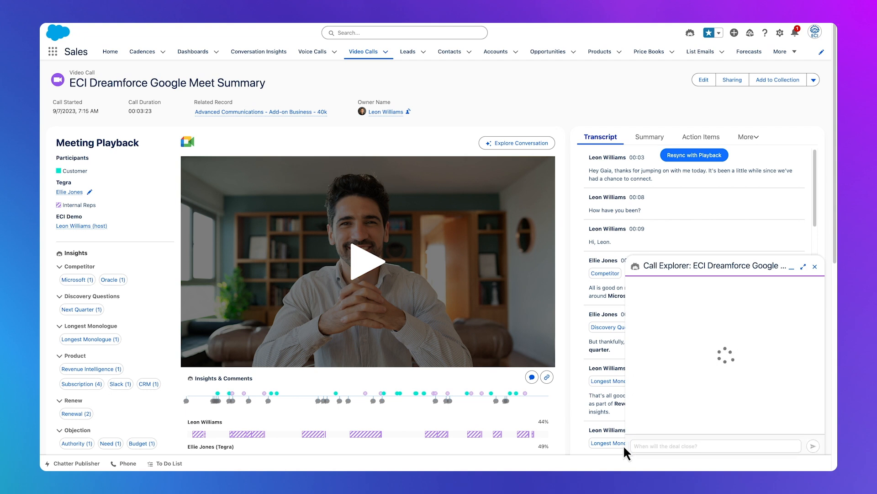
left_click(813, 445)
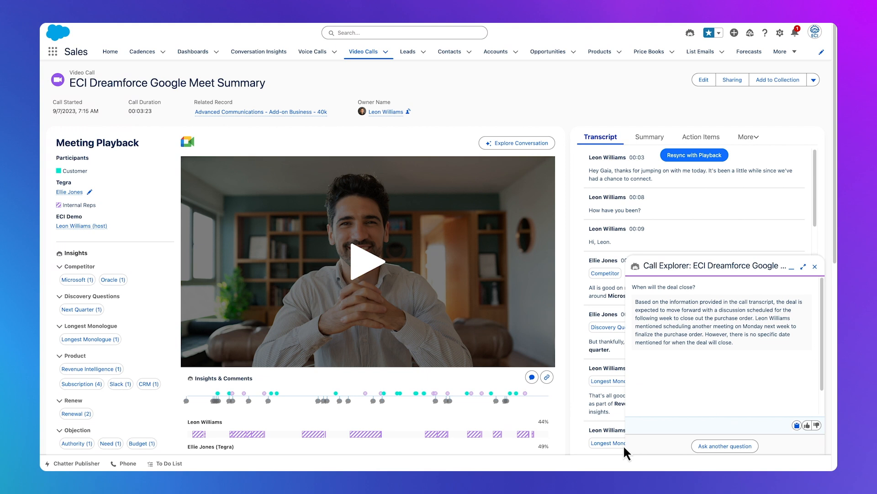
left_click(814, 266)
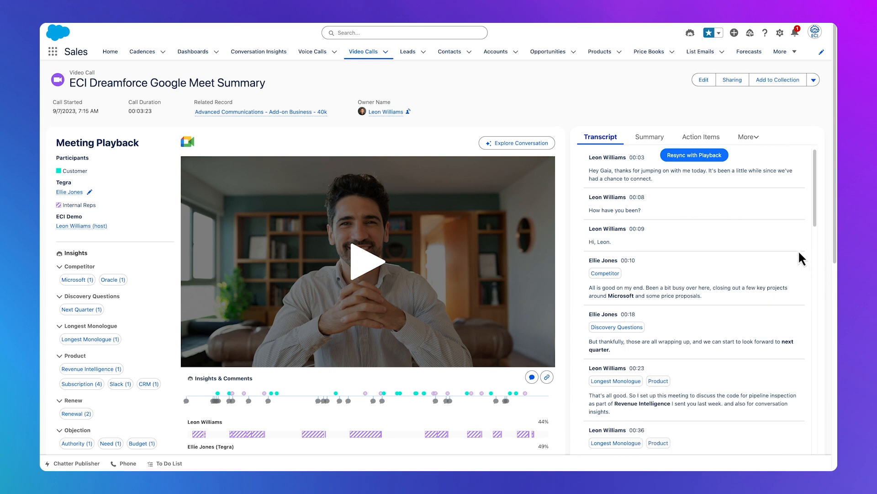
Step: Show Einstein's Generative Insights for the video call
left_click(711, 137)
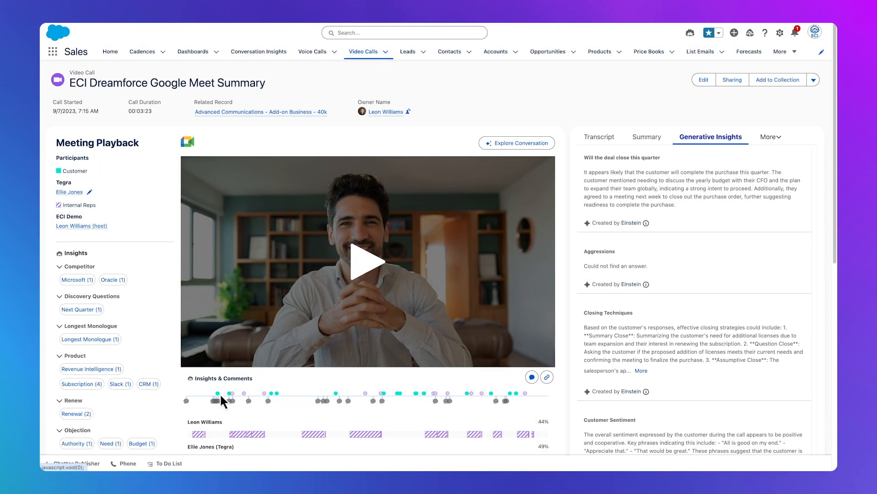
mouse_move(219, 395)
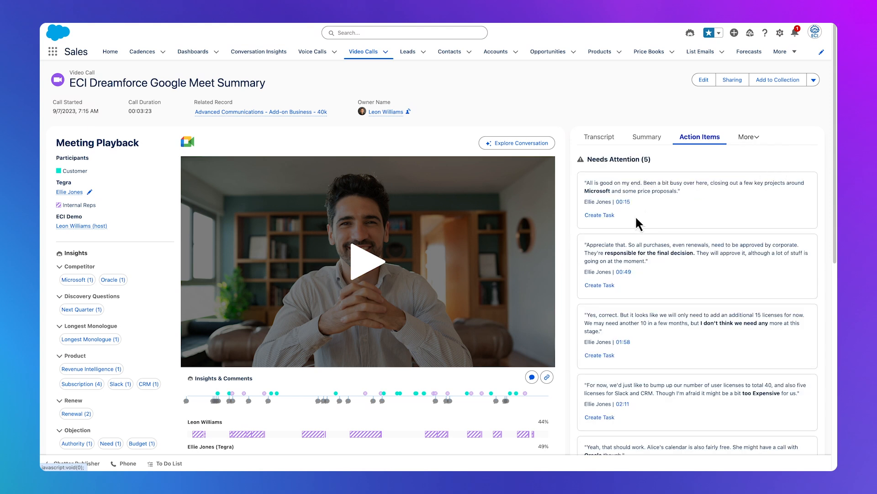
mouse_move(553, 68)
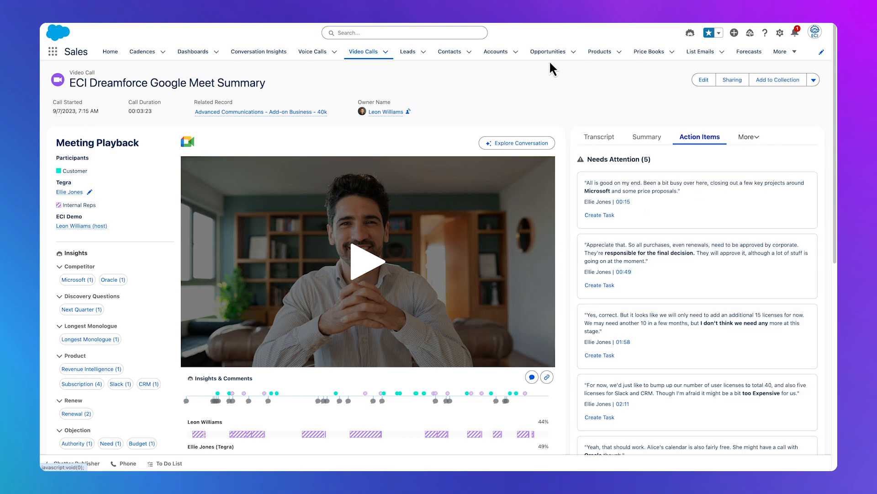
Step: Generate an Einstein summary of the Advanced Communications - Add-on Business - 40k opportunity
left_click(548, 51)
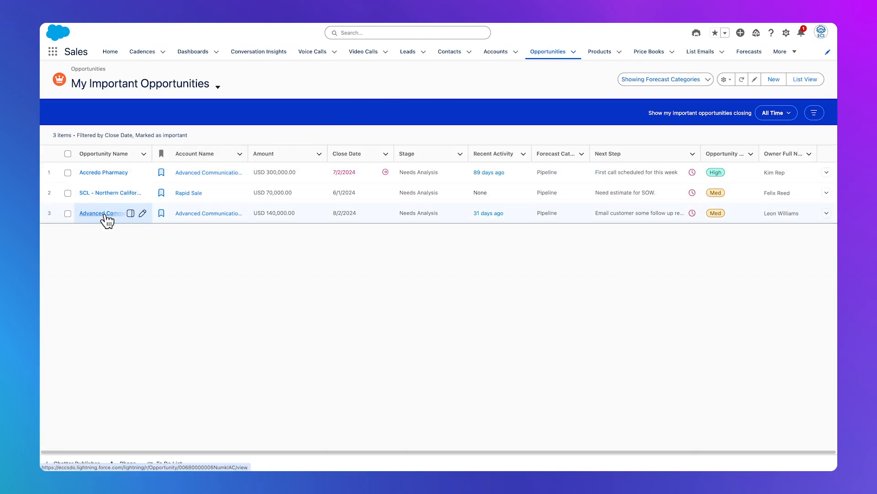
left_click(101, 213)
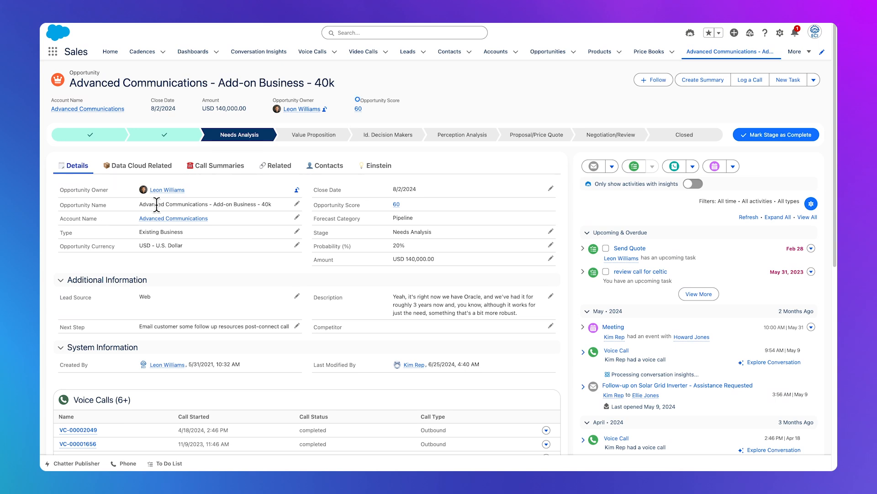
mouse_move(702, 79)
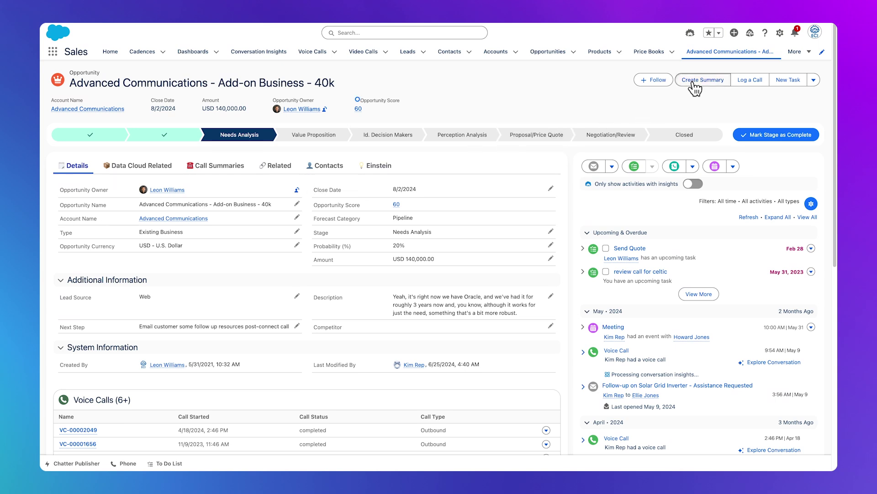
left_click(703, 80)
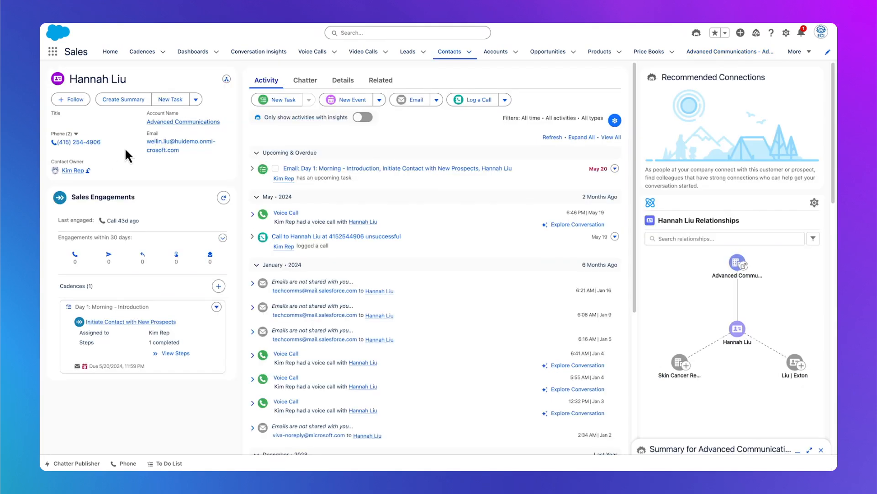
left_click(416, 100)
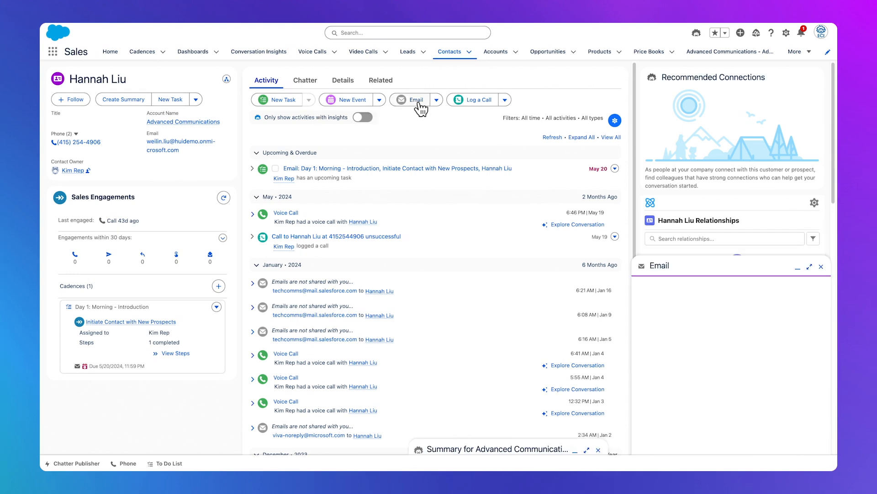
left_click(415, 99)
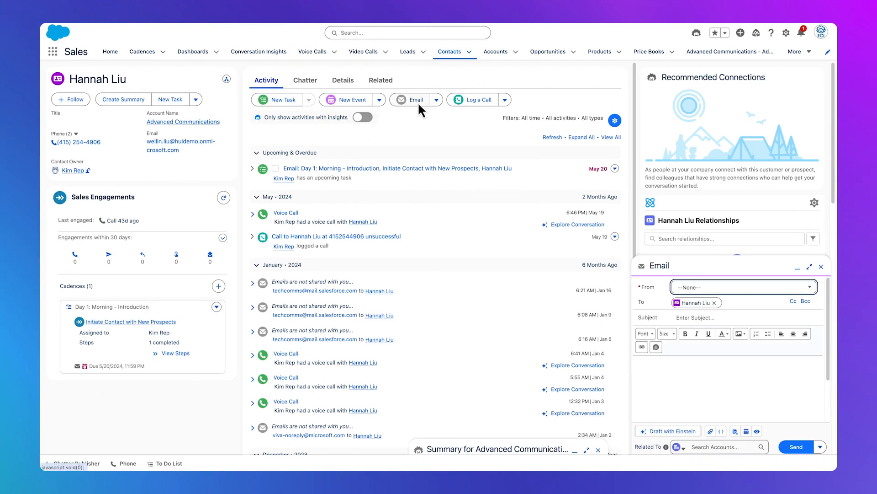
mouse_move(680, 419)
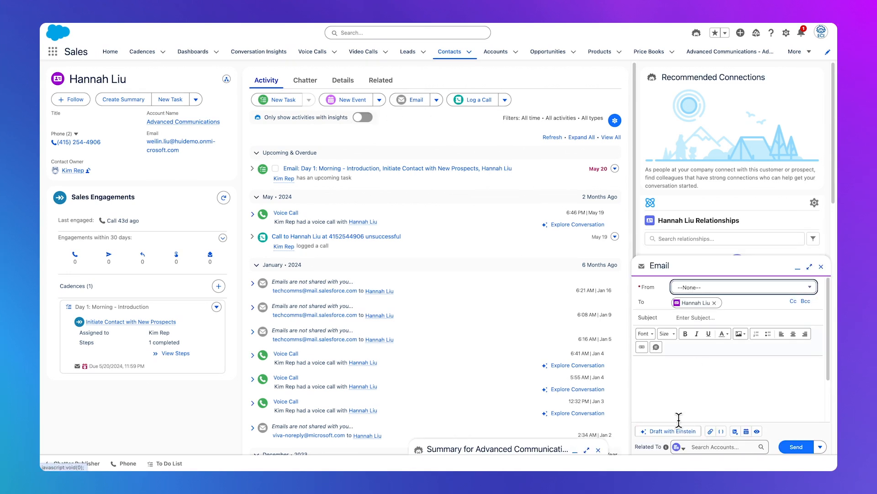
left_click(668, 431)
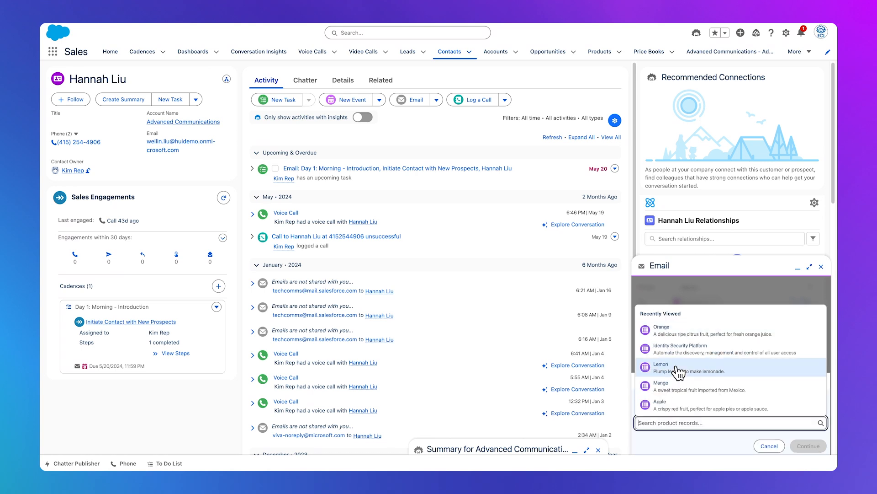
mouse_move(683, 347)
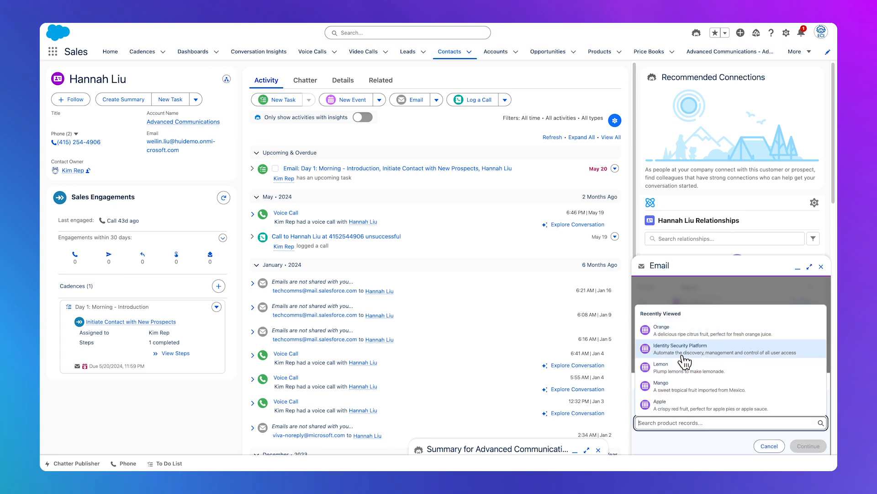
left_click(680, 347)
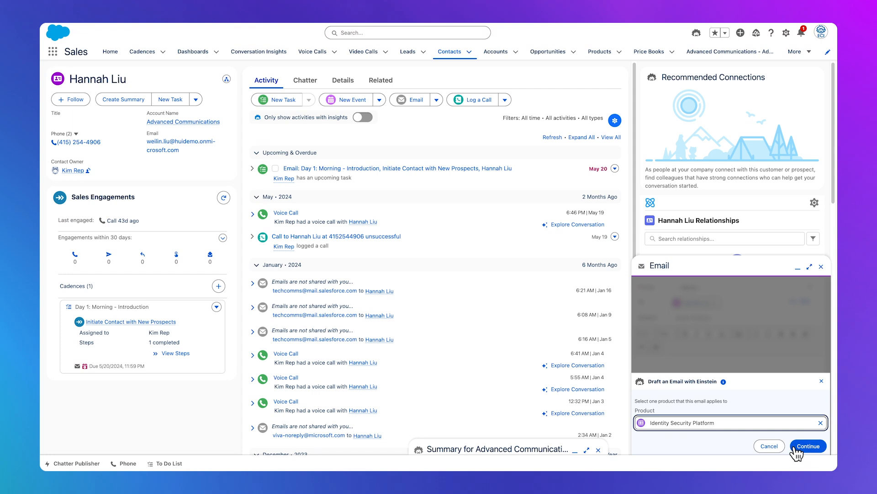
left_click(808, 446)
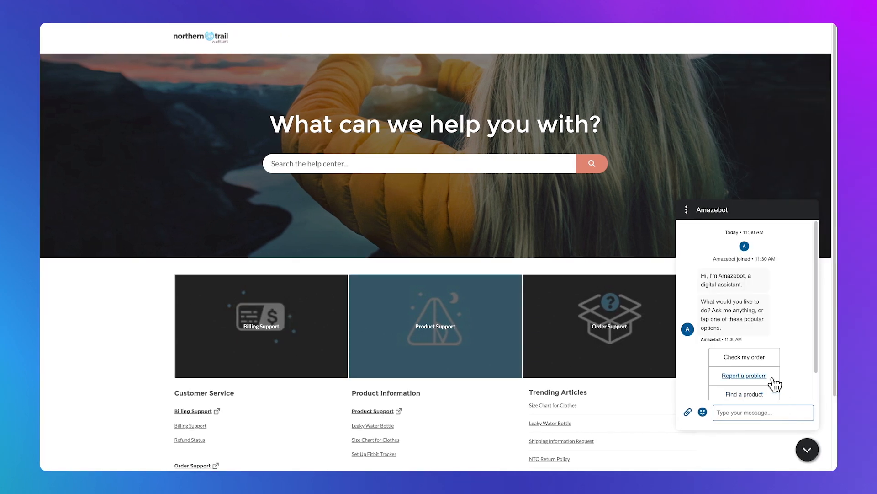
Step: Report a problem to Amazebot: 'Hi! I need help with a broken water bottle.'
left_click(744, 376)
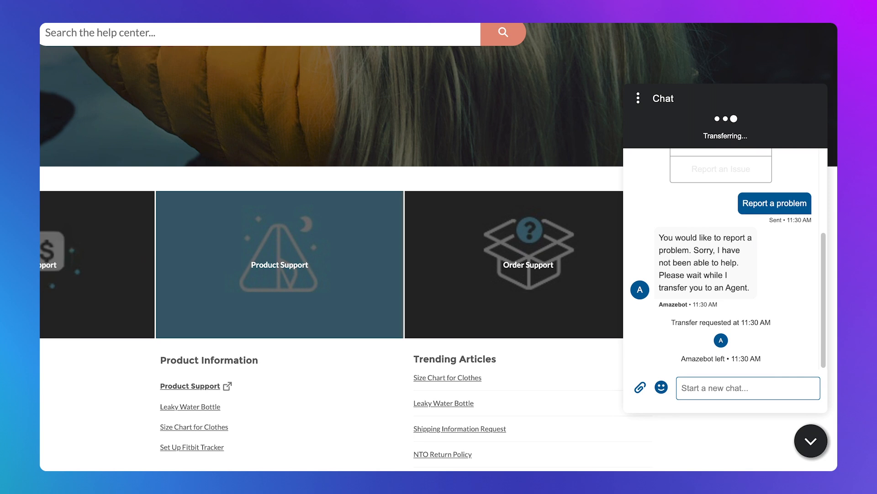
type("Hi!")
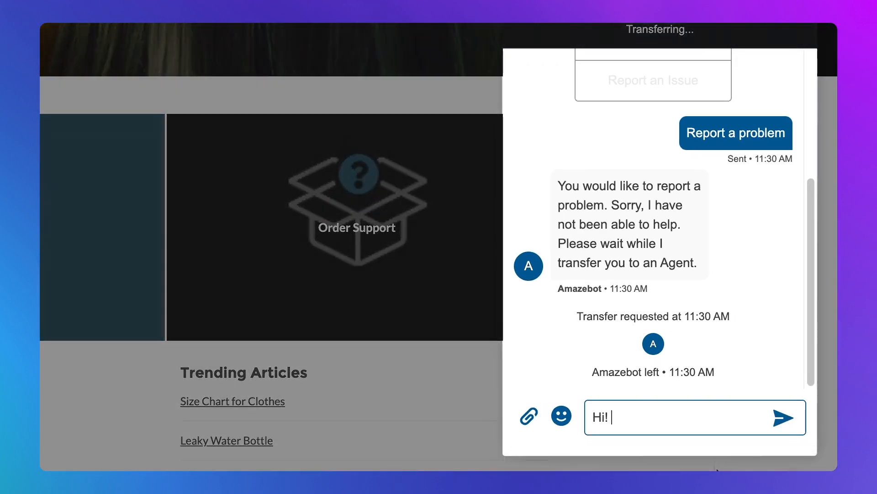
type("I need help with a broken wat")
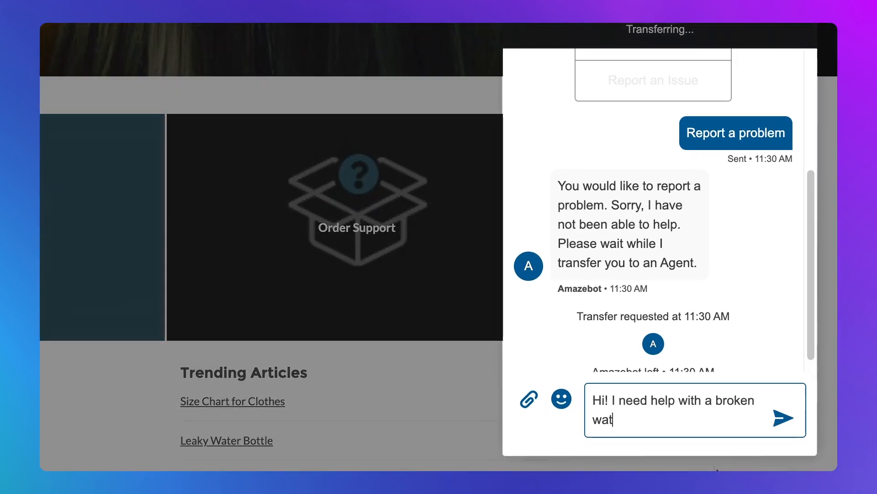
type("er bottle.")
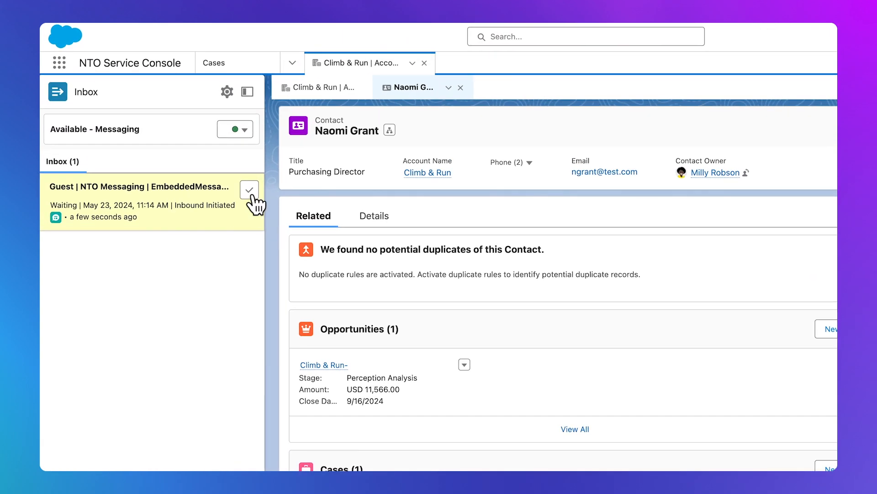
Step: Accept the waiting NTO Messaging guest chat and open the conversation
left_click(249, 189)
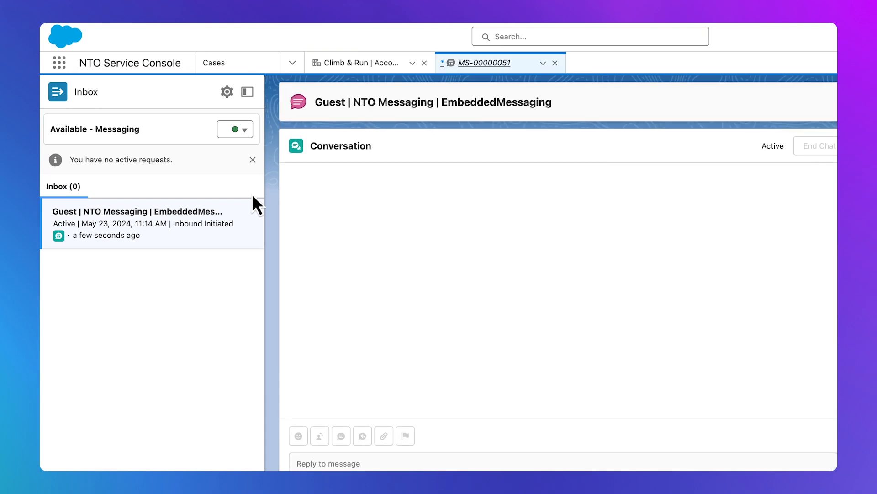
left_click(150, 223)
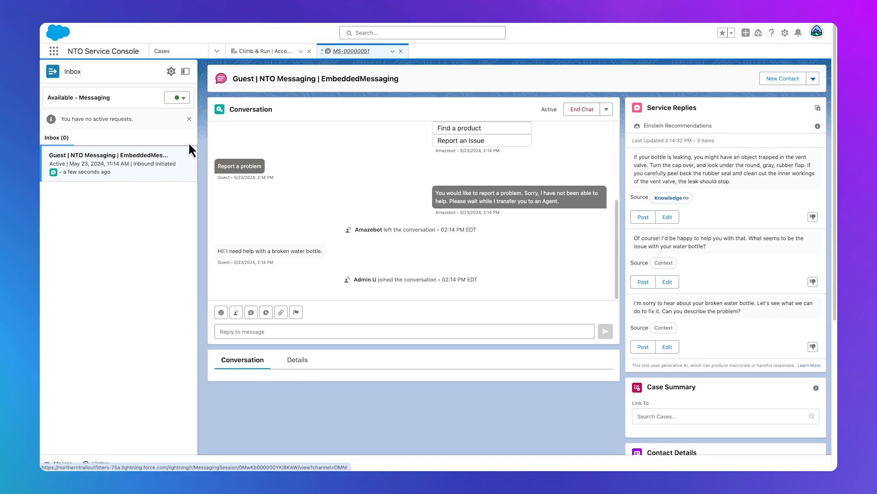
mouse_move(538, 243)
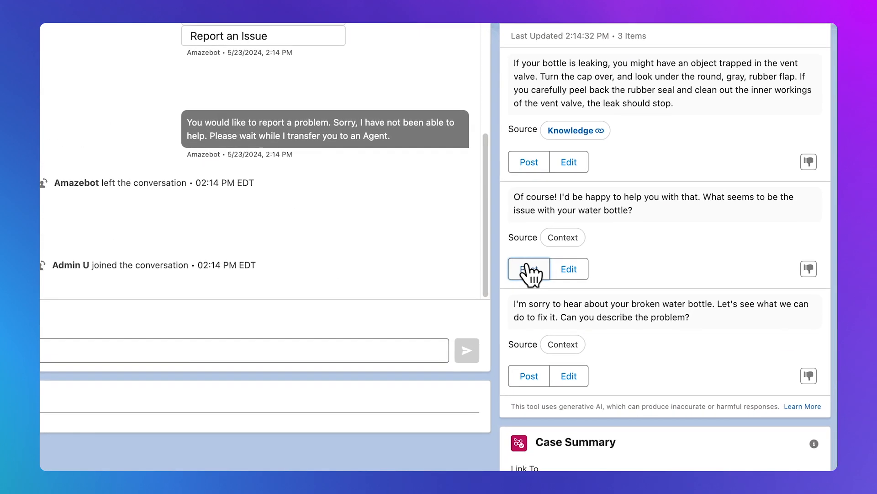
Step: Post the offer-to-help reply, then load the cap-leaking suggestion for editing
left_click(528, 269)
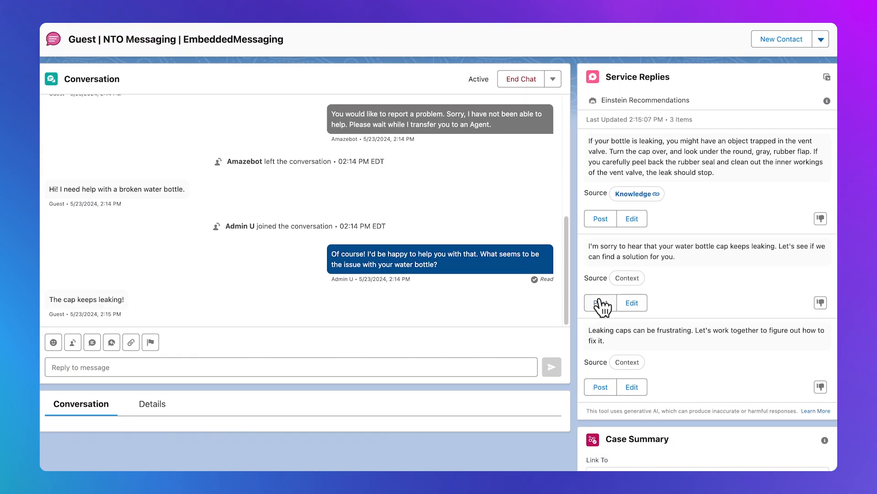
mouse_move(632, 308)
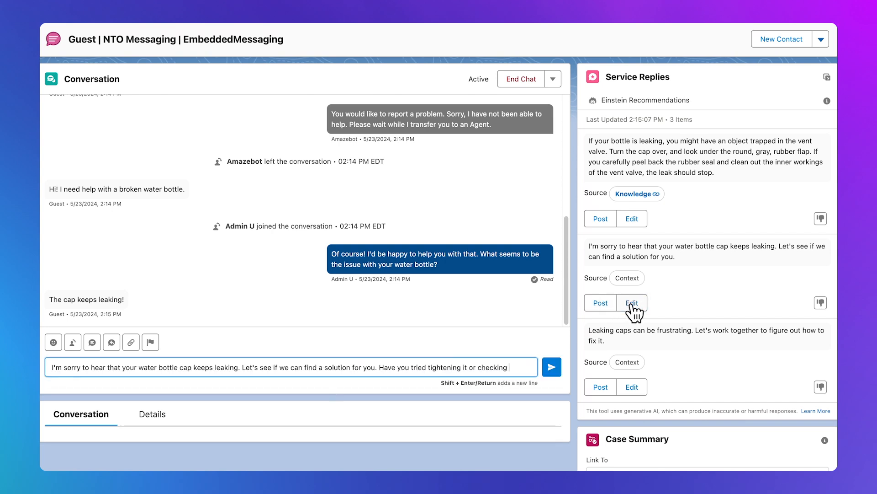
left_click(550, 367)
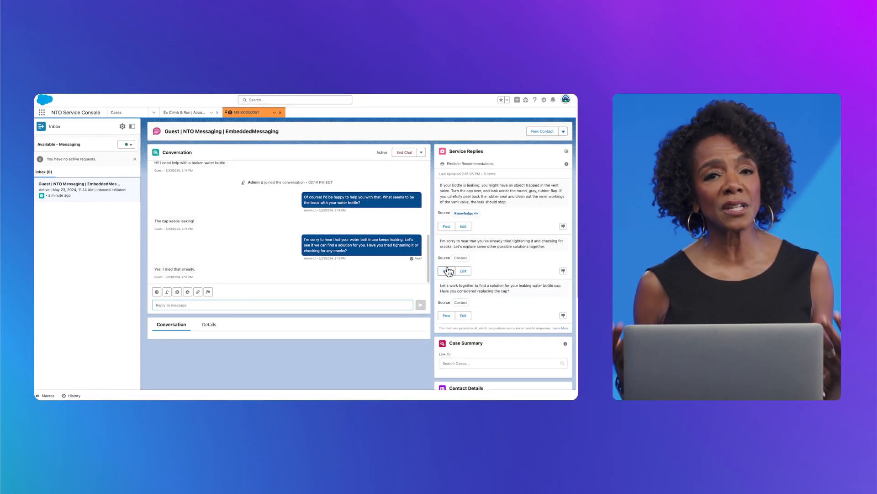
Step: Post the explore-other-solutions reply and the Knowledge vent-valve cleaning tip
left_click(447, 270)
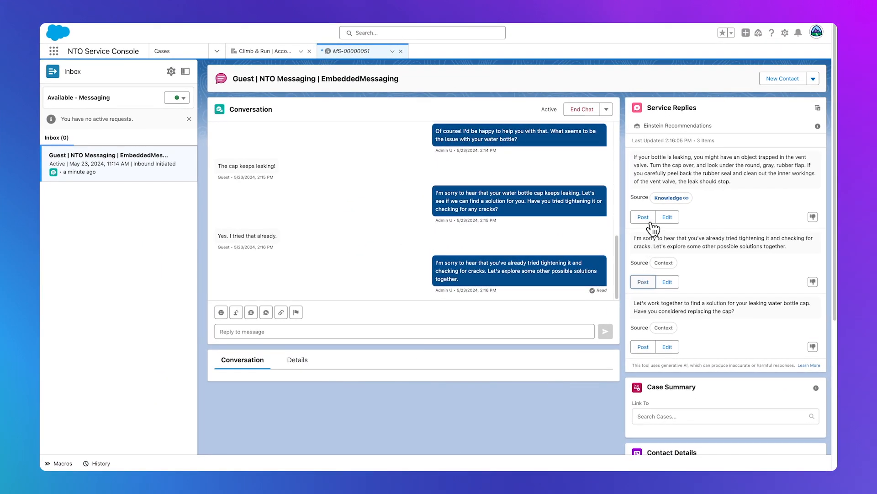
left_click(642, 218)
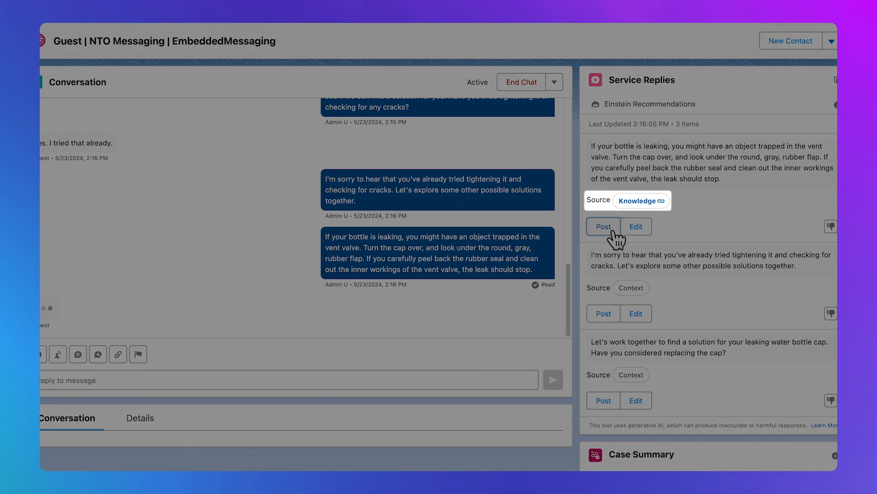
scroll("up", 3)
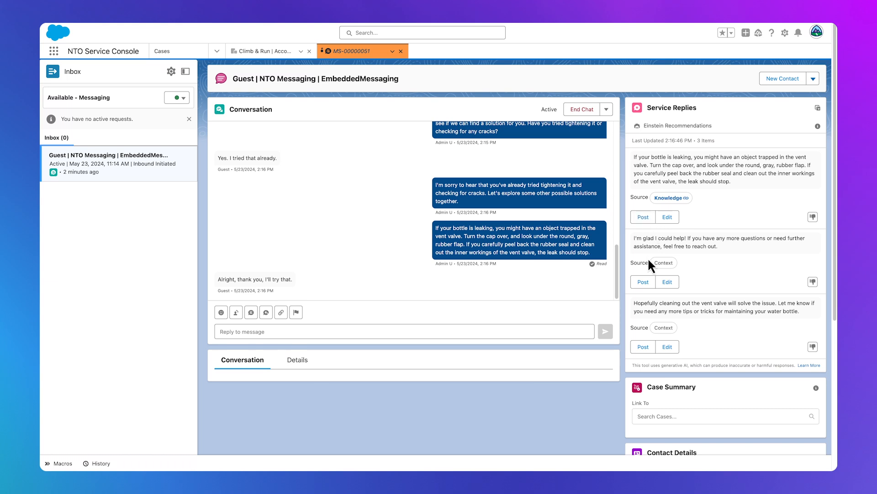
Step: Post the 'I'm glad I could help!' reply and end the chat to reveal the Einstein case summary
left_click(643, 282)
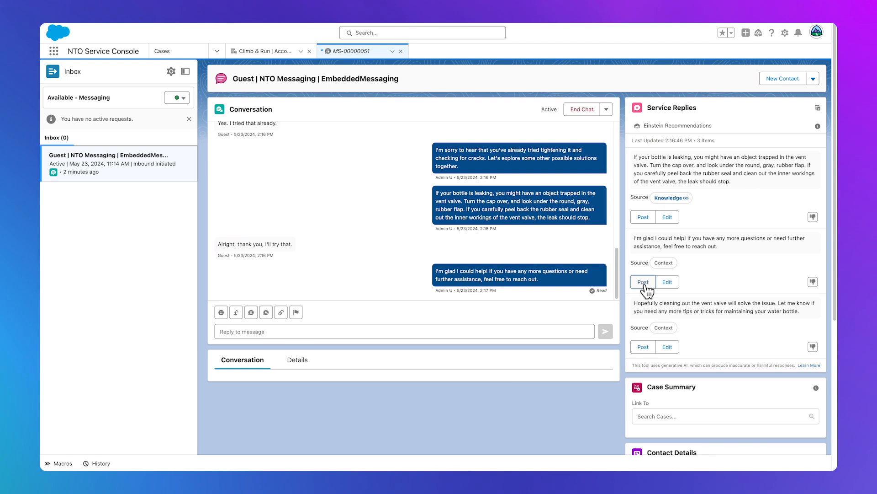
mouse_move(591, 120)
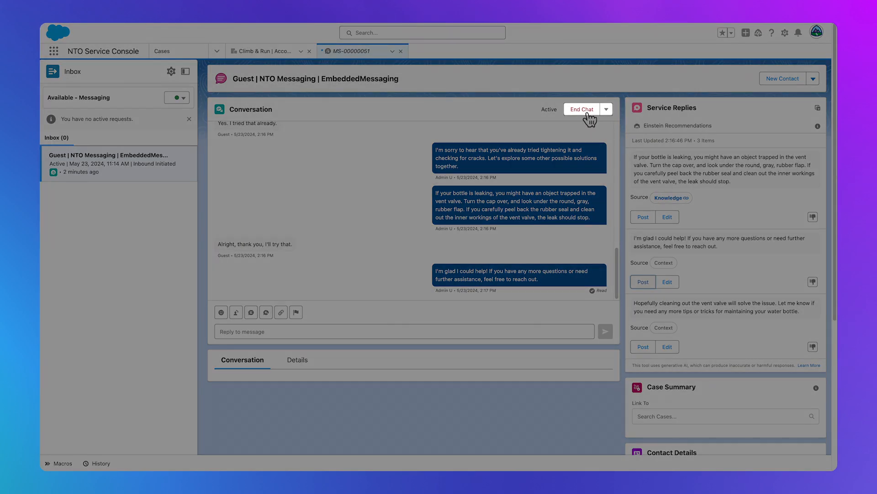
left_click(582, 108)
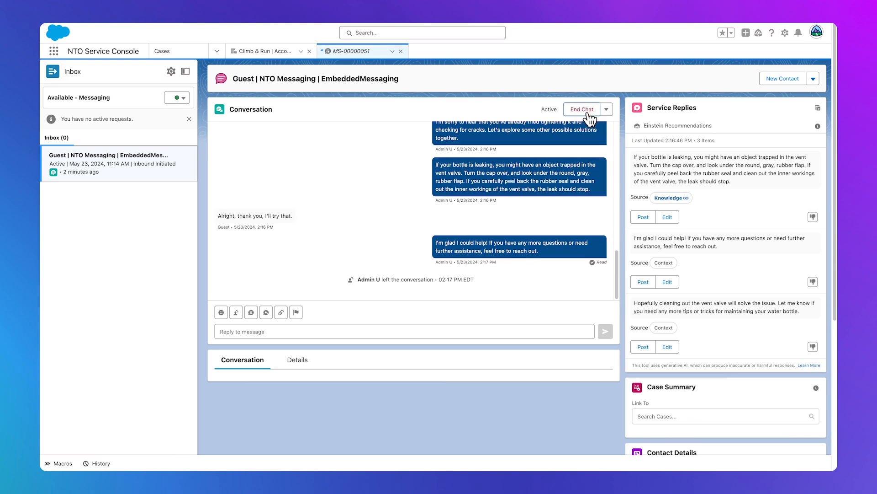
left_click(581, 108)
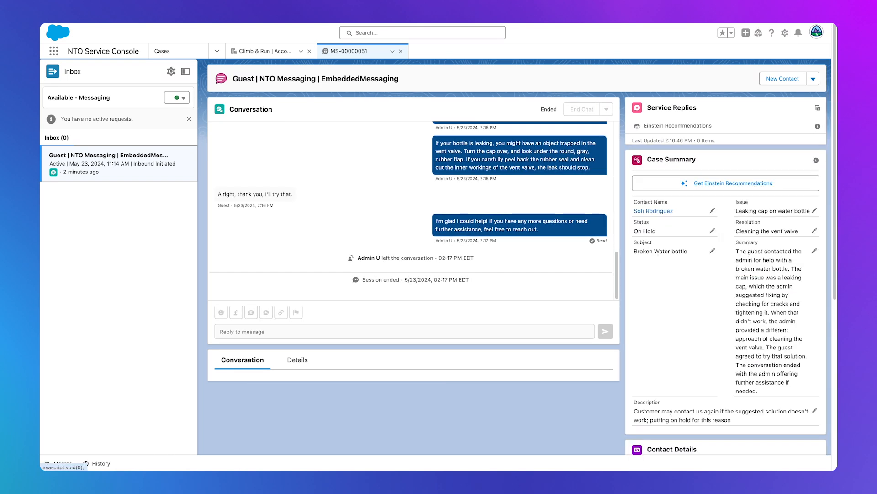